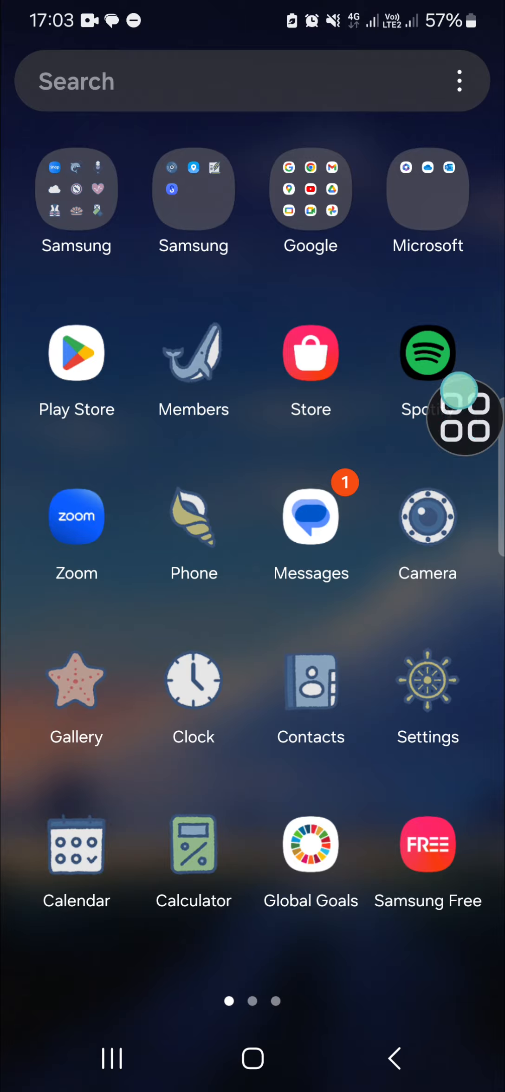
# Launch Microsoft 365 from the Microsoft apps folder on the home screen.
pyautogui.click(428, 188)
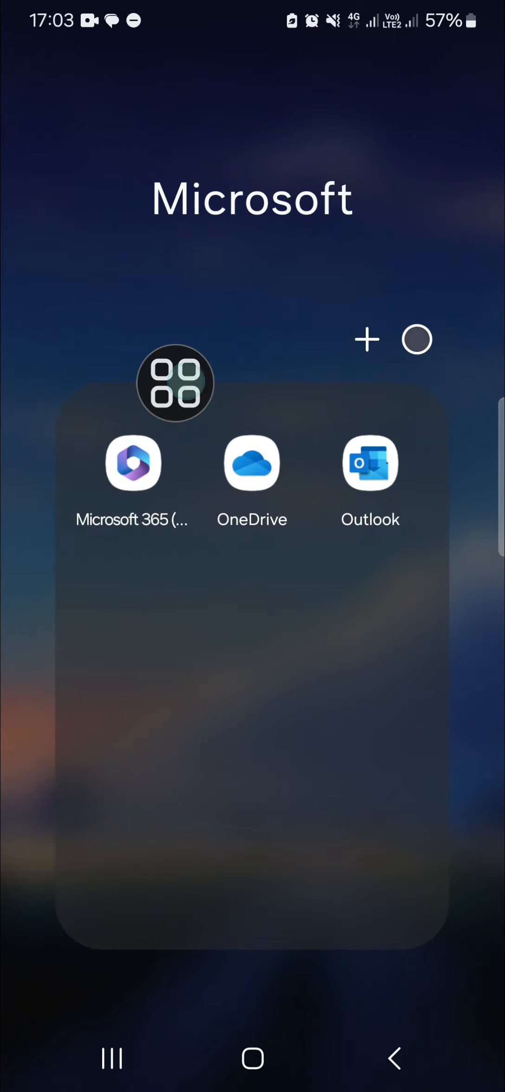
pyautogui.click(133, 464)
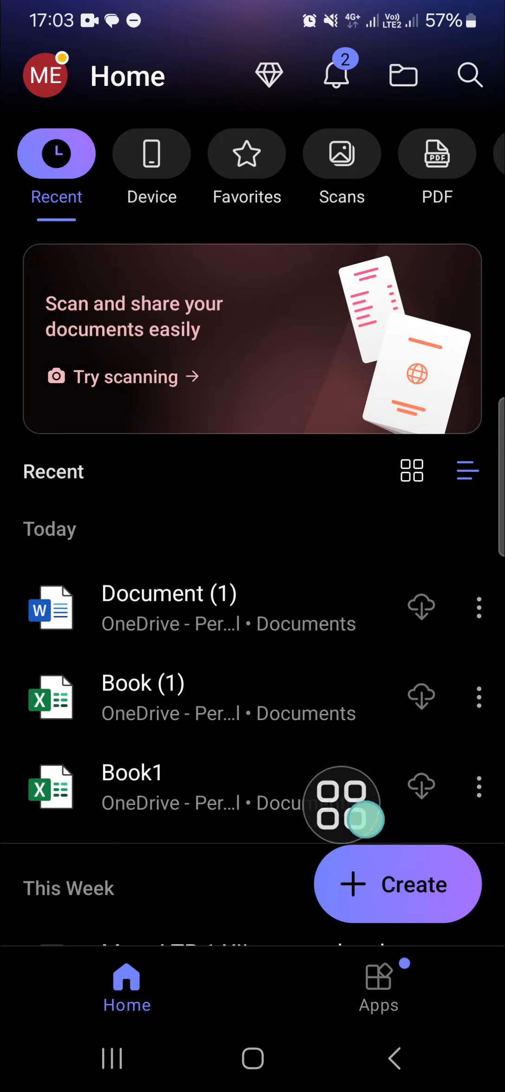
# Create a new blank Word document from the Create menu.
pyautogui.click(398, 883)
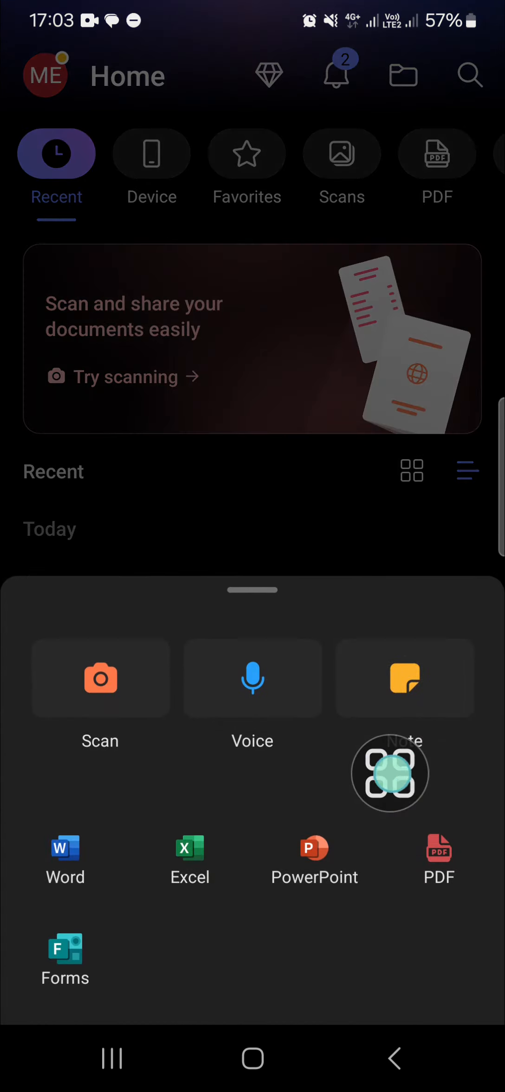
pyautogui.click(65, 859)
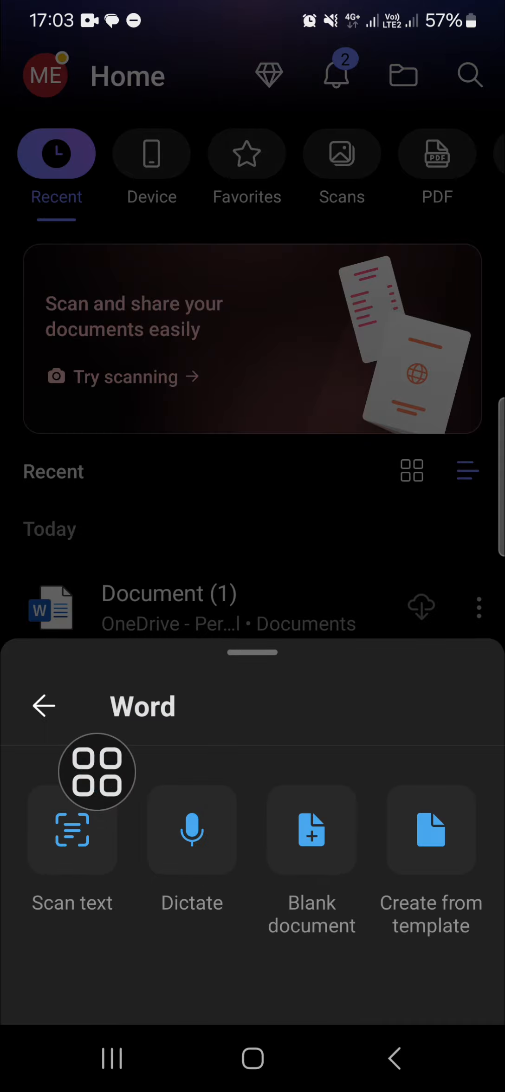
pyautogui.click(311, 830)
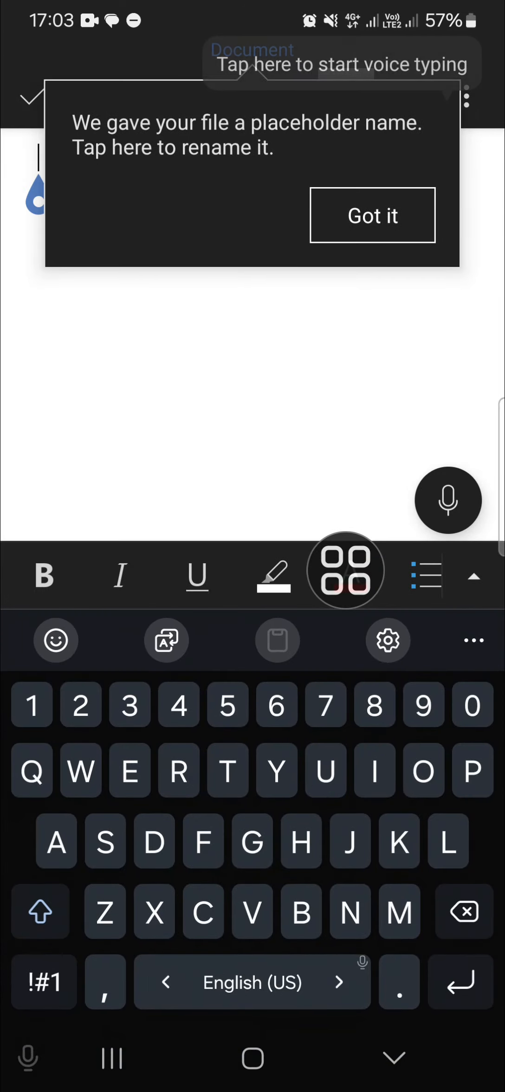
# Write the word 'File' in the document and bring up its file options menu.
pyautogui.click(372, 215)
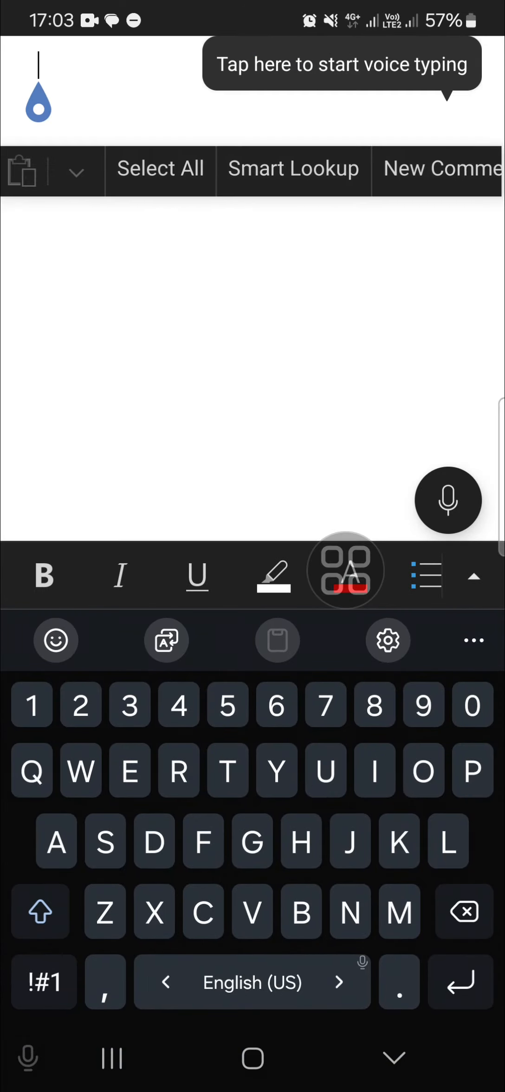
pyautogui.write('File')
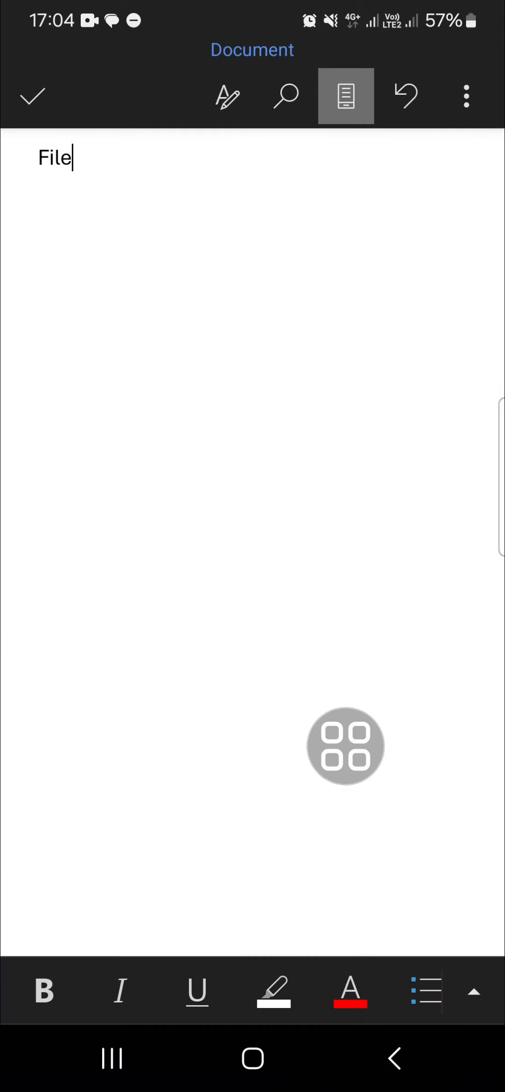
pyautogui.moveTo(346, 745); pyautogui.dragTo(453, 142)
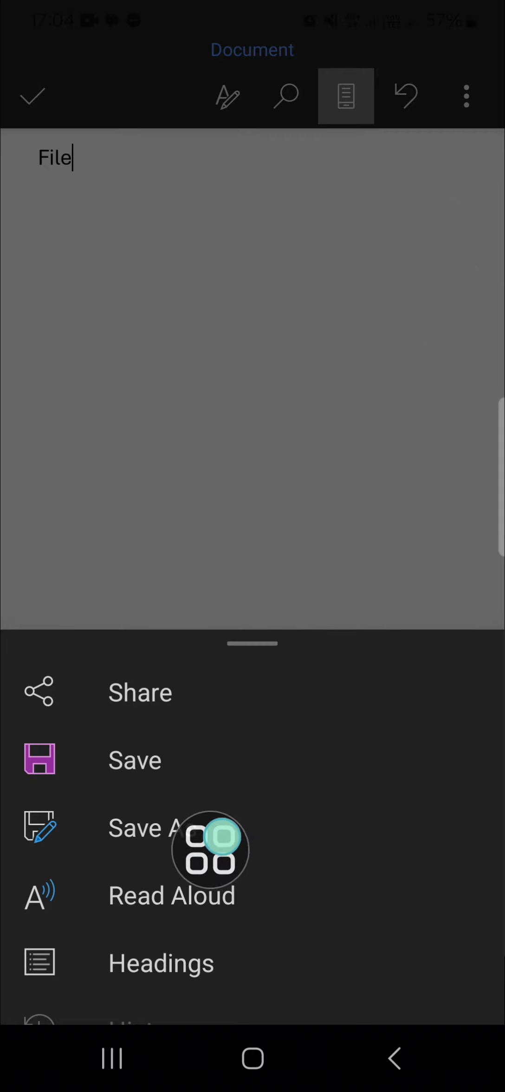
# Save the document as 'pdf' in the Documents folder on this device.
pyautogui.click(146, 828)
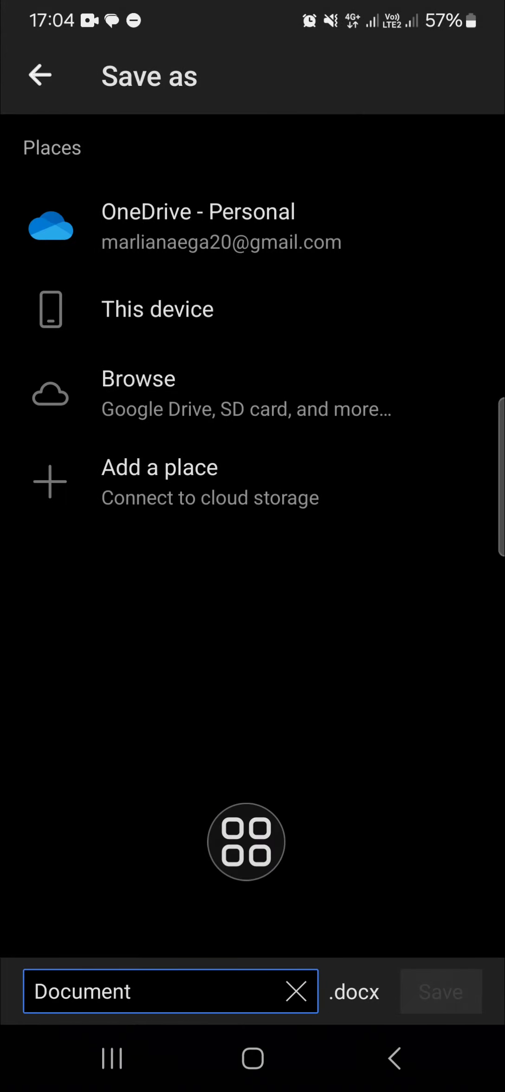
pyautogui.click(158, 309)
pyautogui.write('pdf')
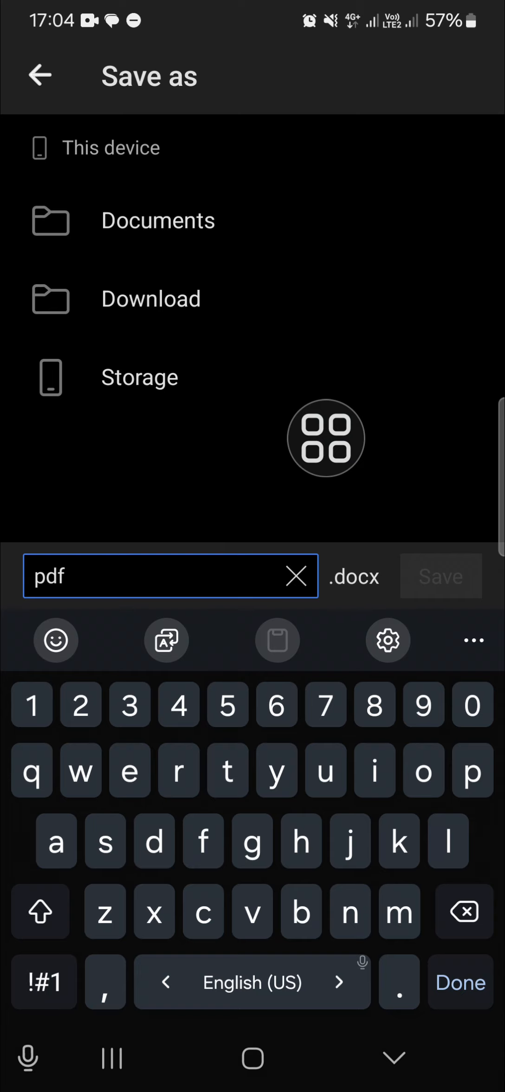
pyautogui.click(459, 983)
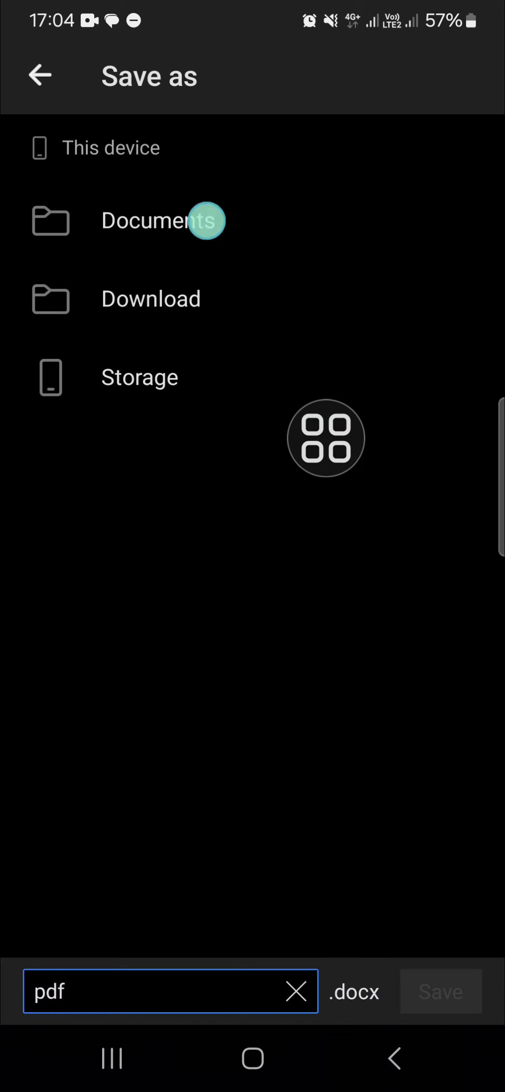
pyautogui.click(161, 221)
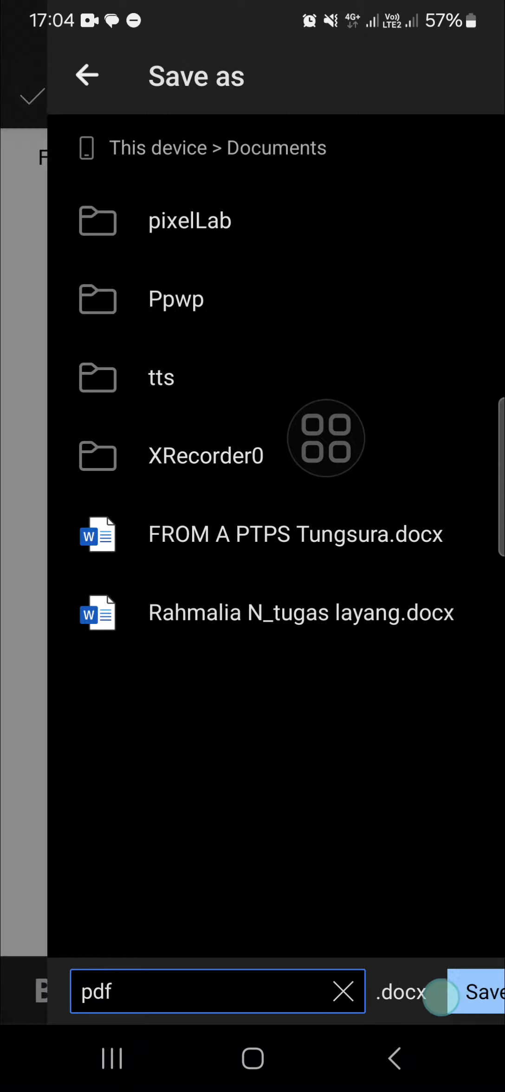
pyautogui.click(479, 990)
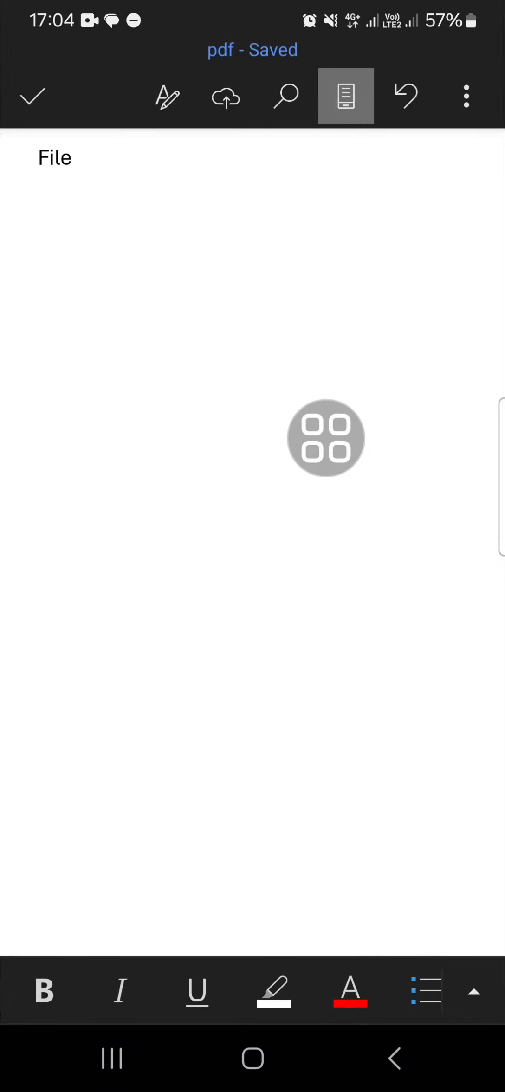
# Exit the document to the Home page and show the options for pdf.docx in Recent.
pyautogui.click(66, 158)
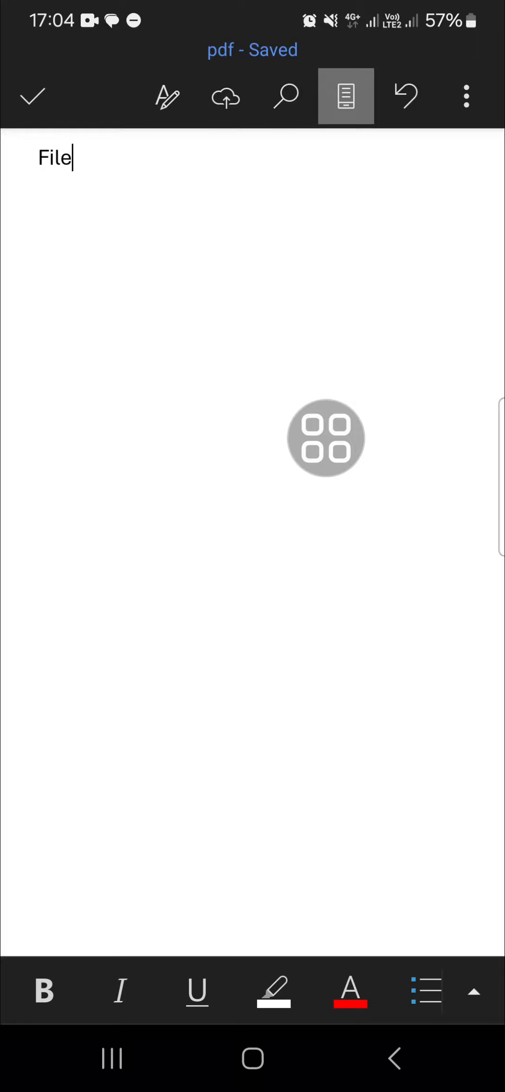
pyautogui.click(32, 96)
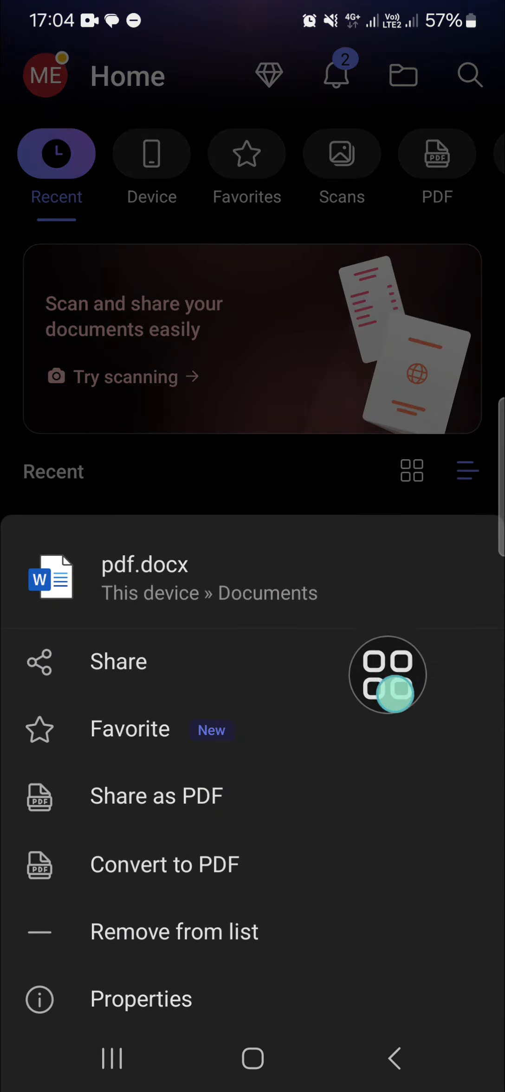
# Convert pdf.docx to PDF and reach the Save/Discard/Cancel choice for the preview.
pyautogui.click(166, 863)
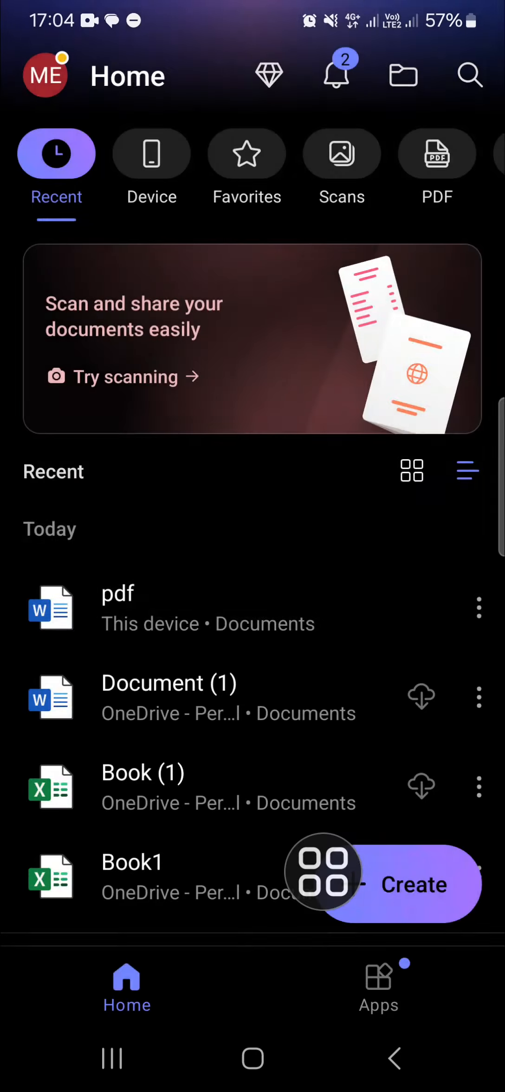
pyautogui.click(117, 593)
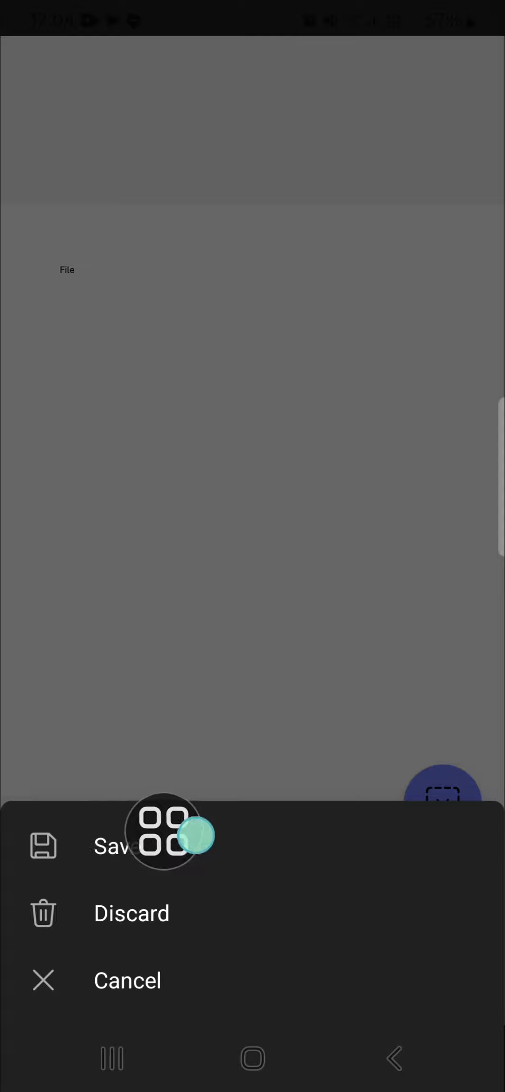
# Save the converted PDF as 'pdf' in Documents on this device, then return to the phone home screen.
pyautogui.click(112, 845)
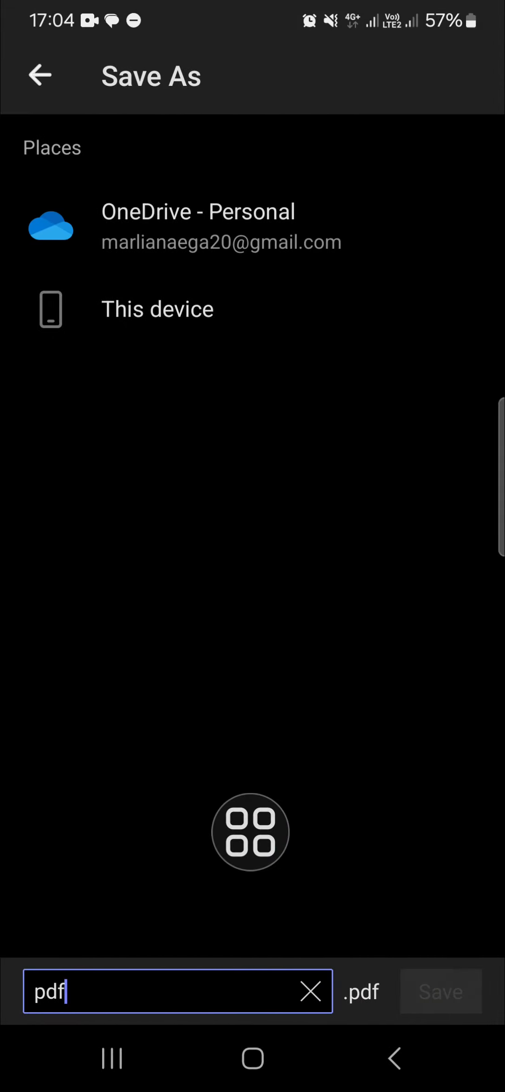
pyautogui.click(158, 308)
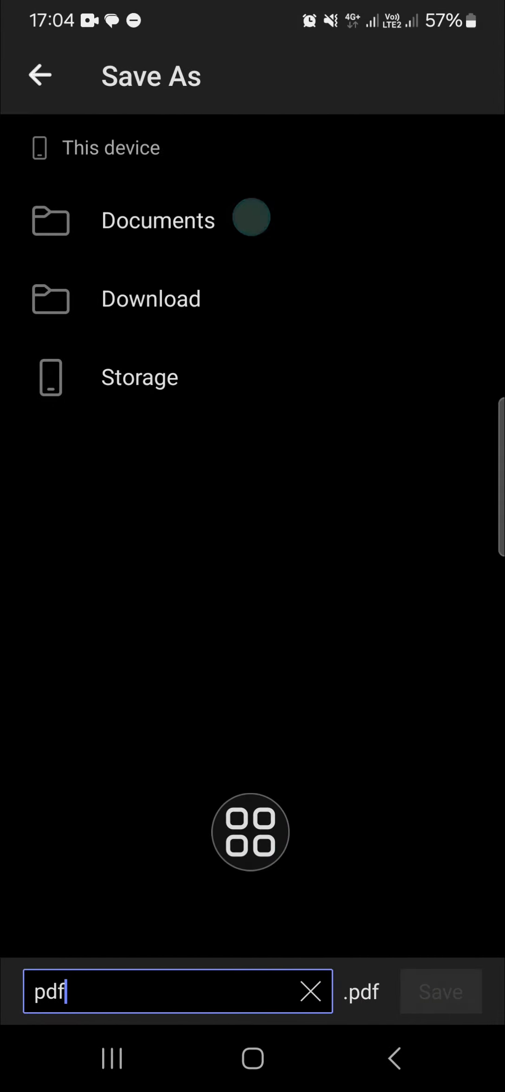
pyautogui.click(158, 220)
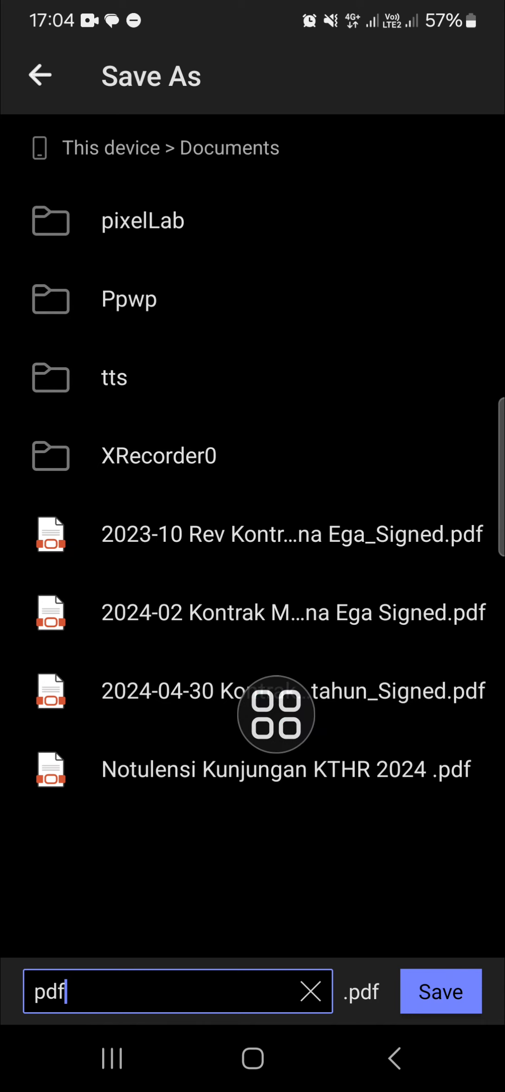
pyautogui.click(441, 990)
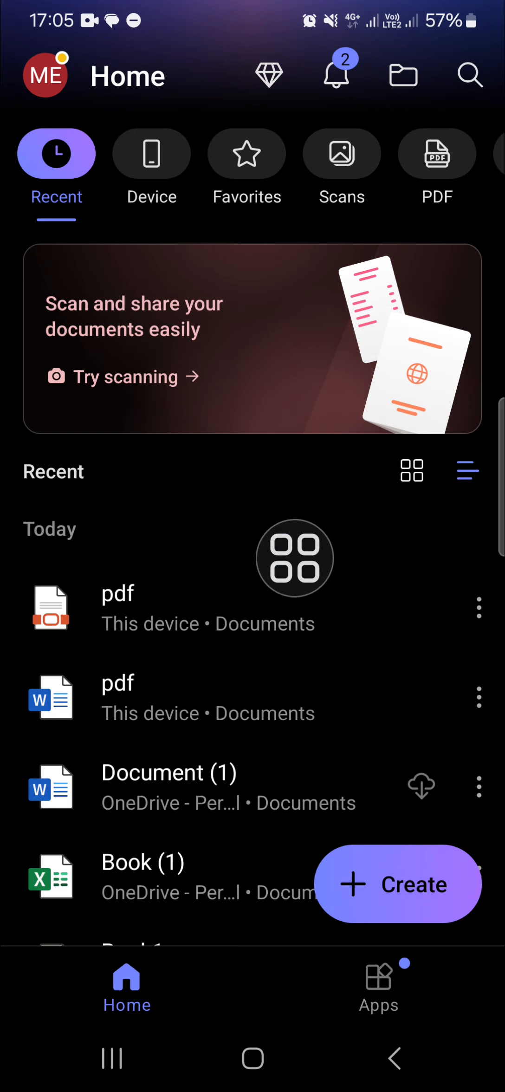
pyautogui.press('home')
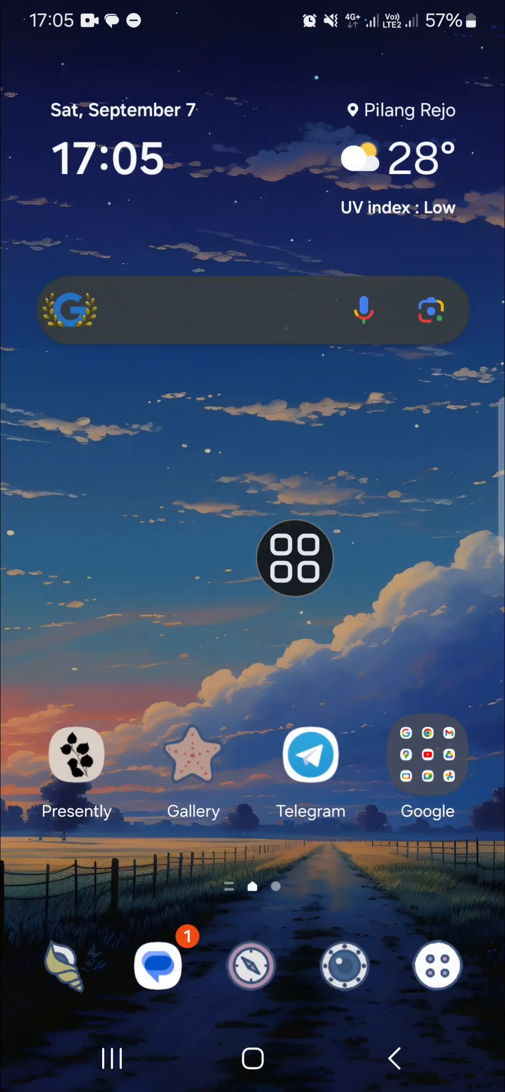